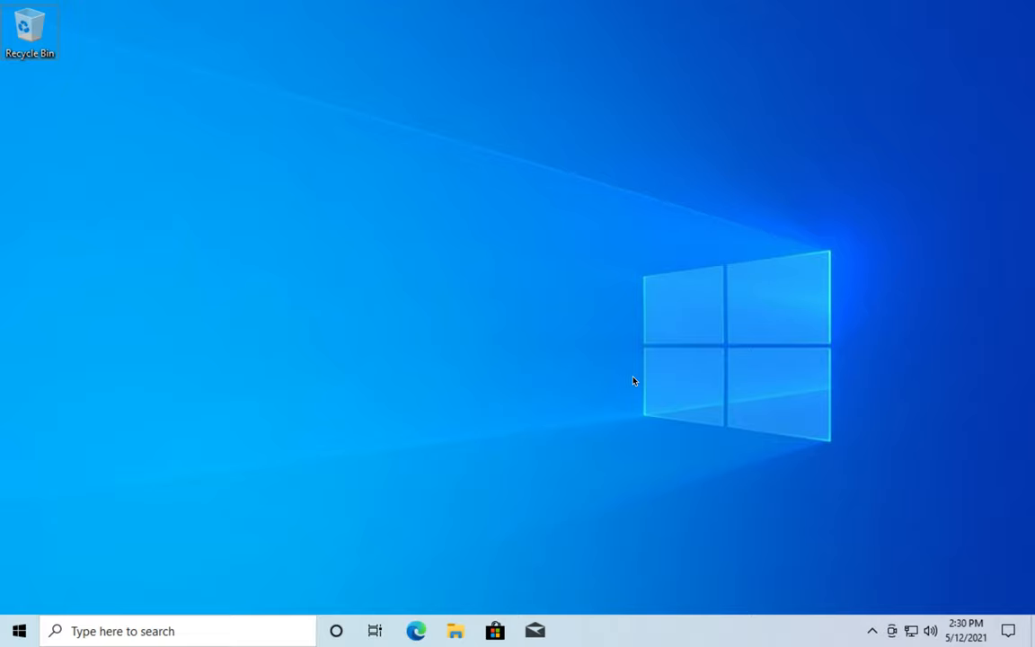
mouse_move(414, 388)
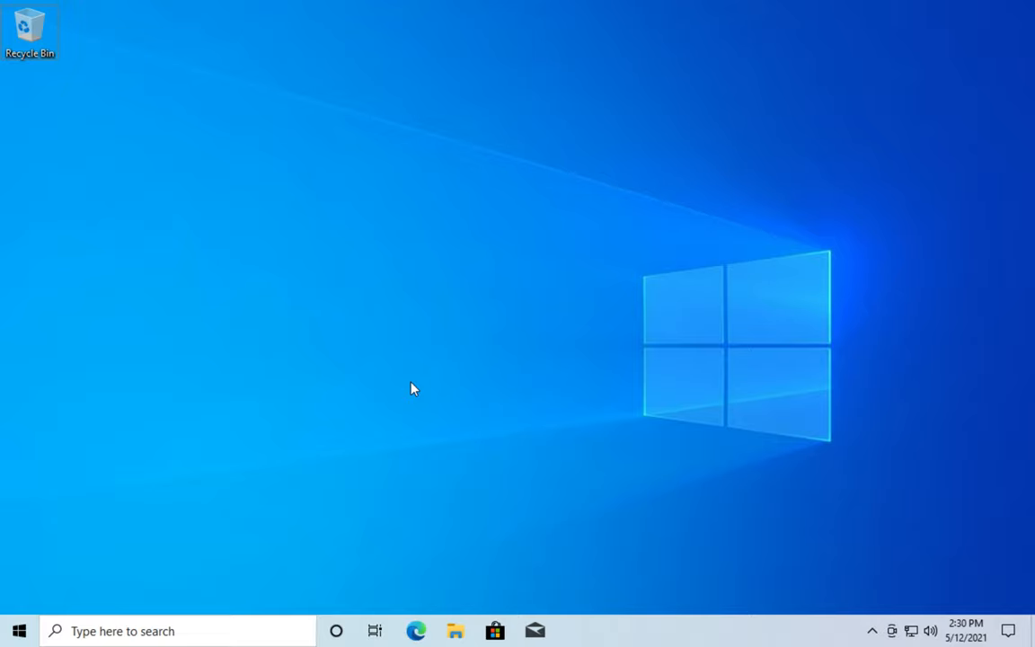
mouse_move(251, 543)
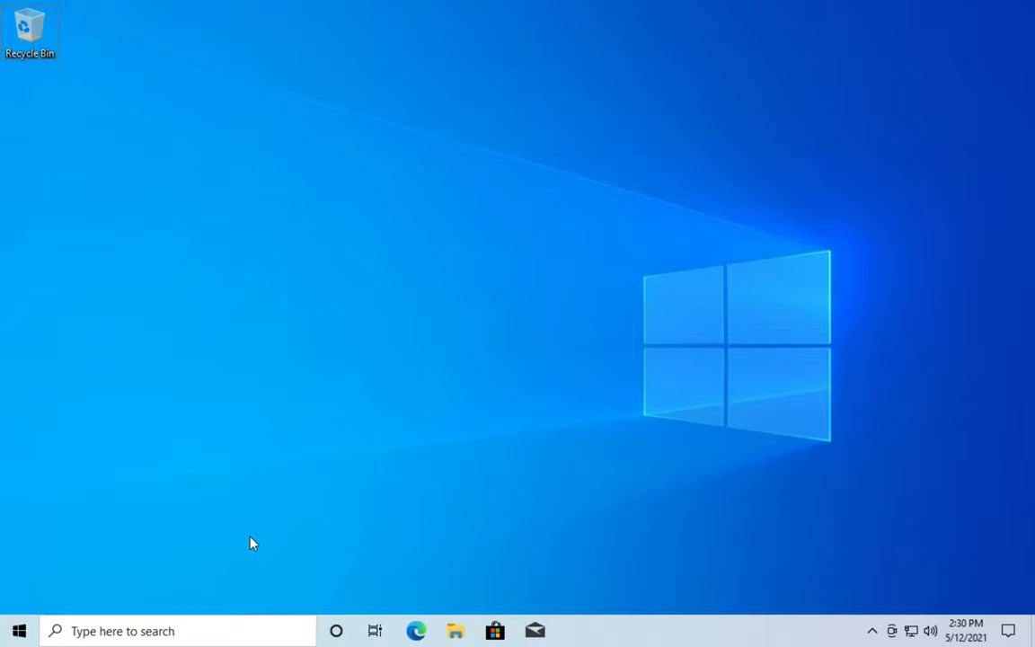
- Launch Notepad from the taskbar search, opening a new untitled document
left_click(176, 629)
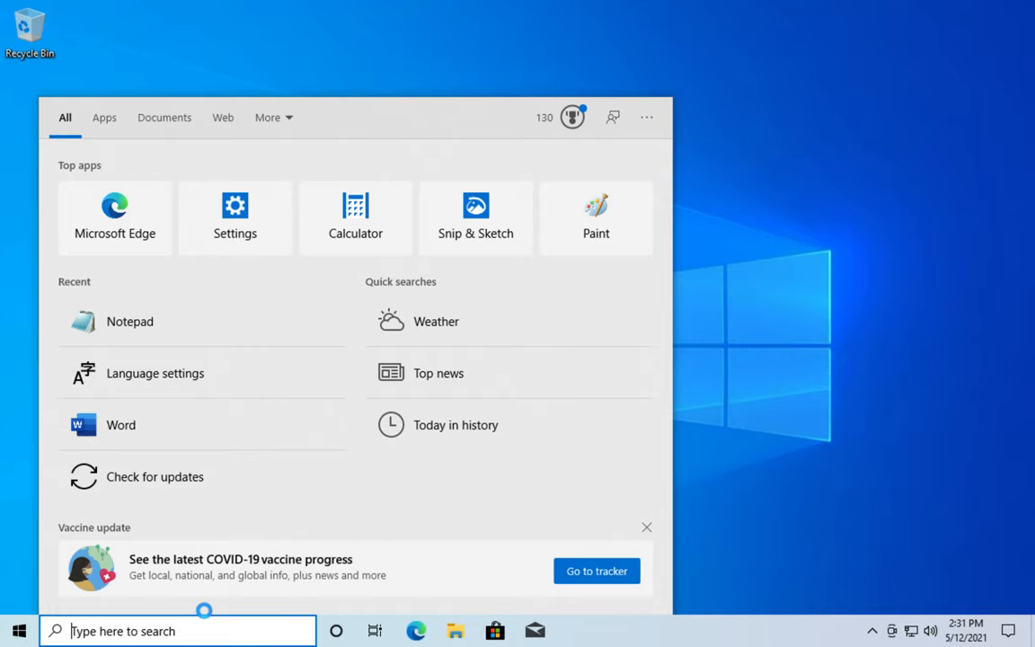
type("e")
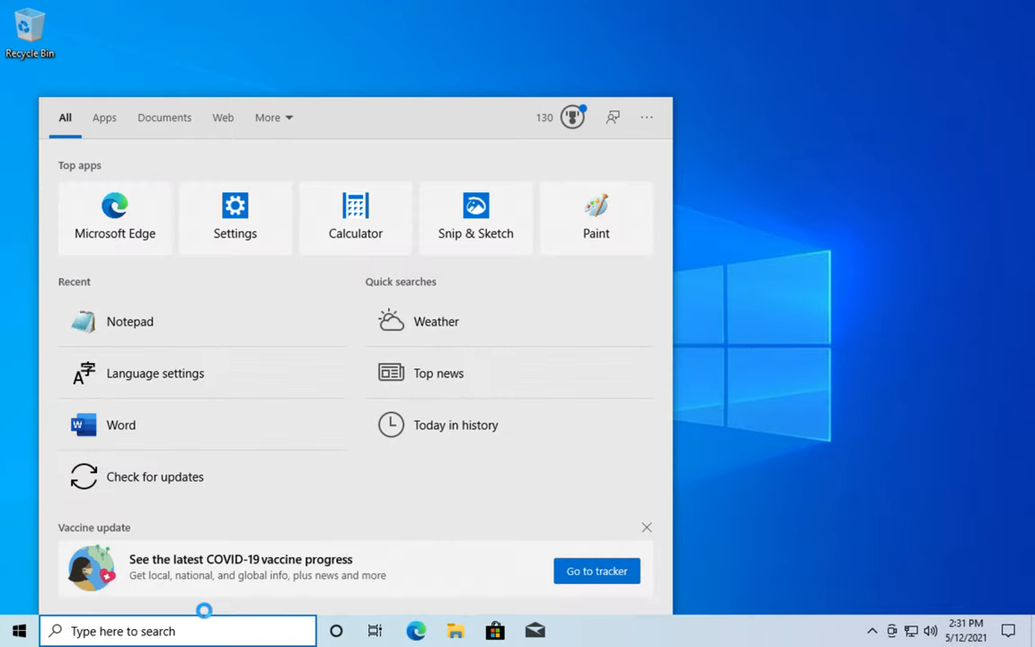
left_click(130, 320)
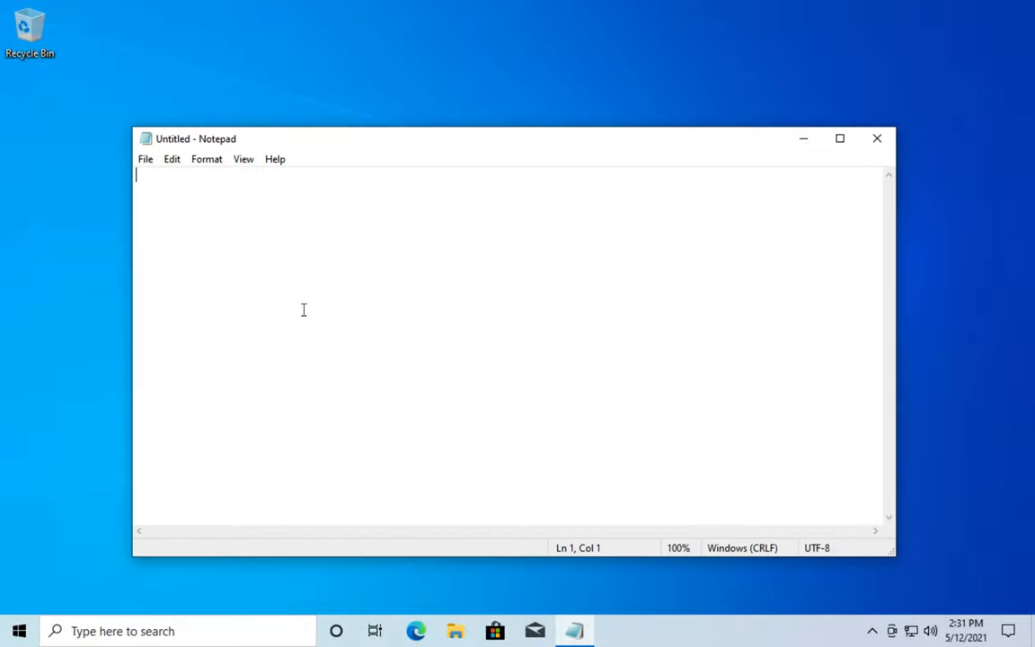
- Try typing a letter e in Notepad, then close it
type("e")
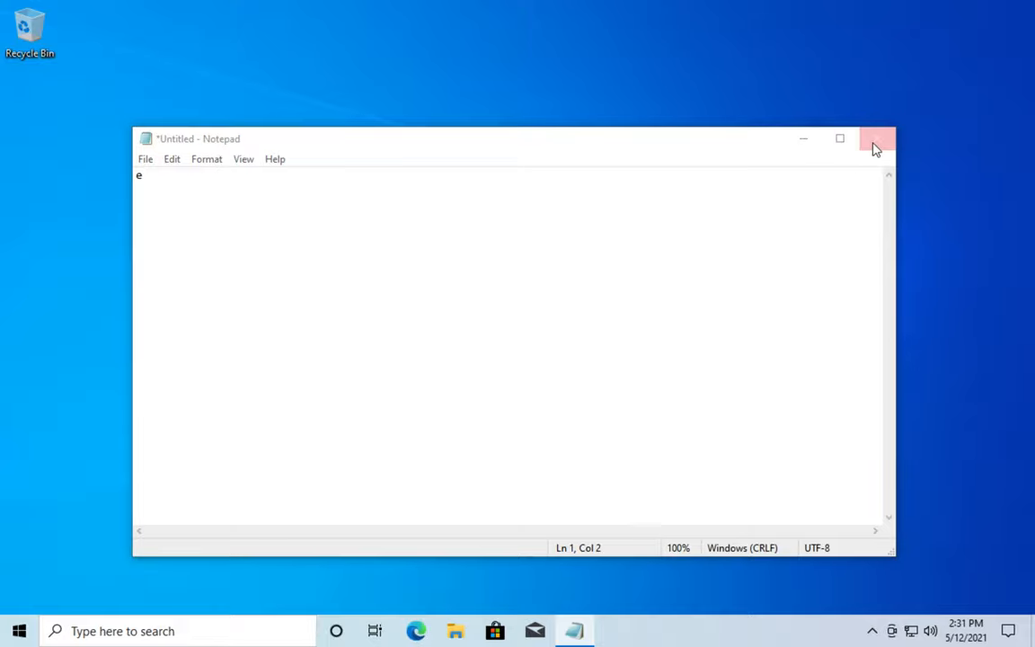
left_click(875, 138)
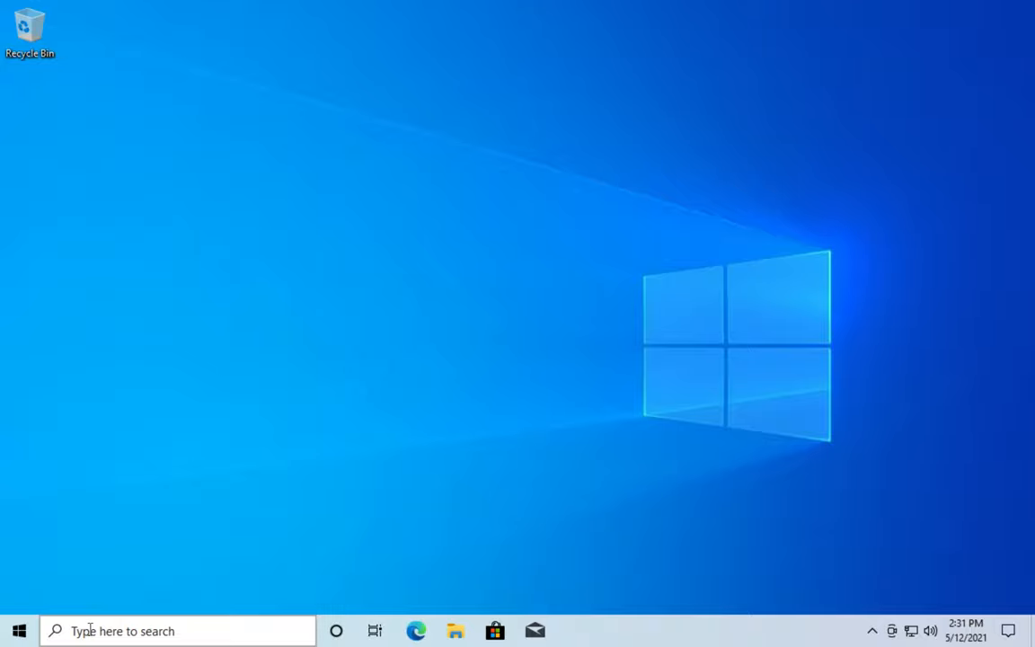
- Launch Word from the Start menu's Recently added list to its start screen
left_click(18, 631)
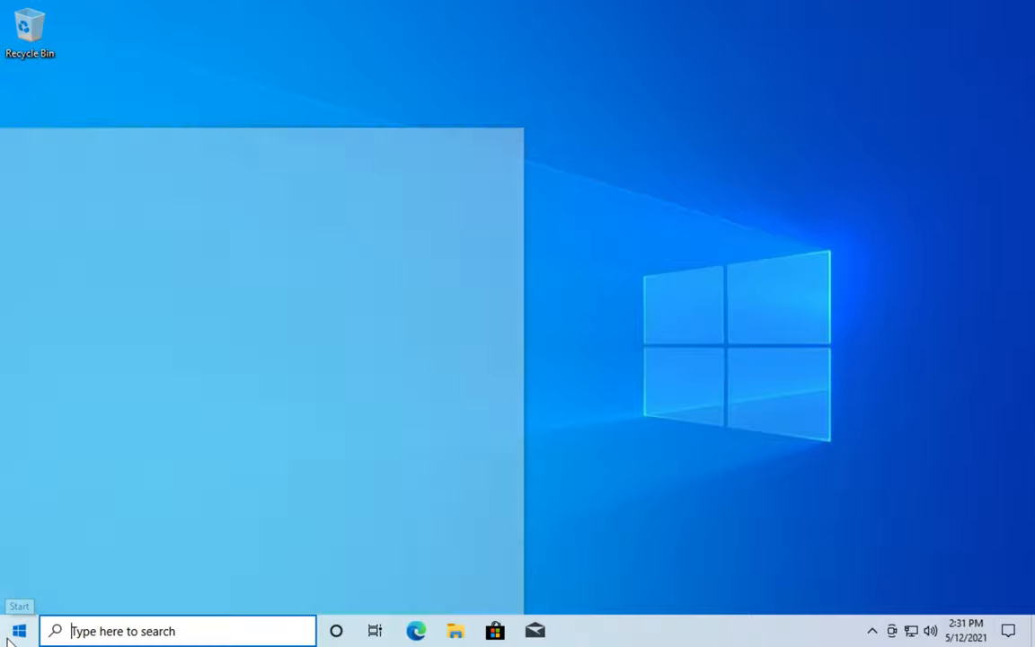
left_click(18, 629)
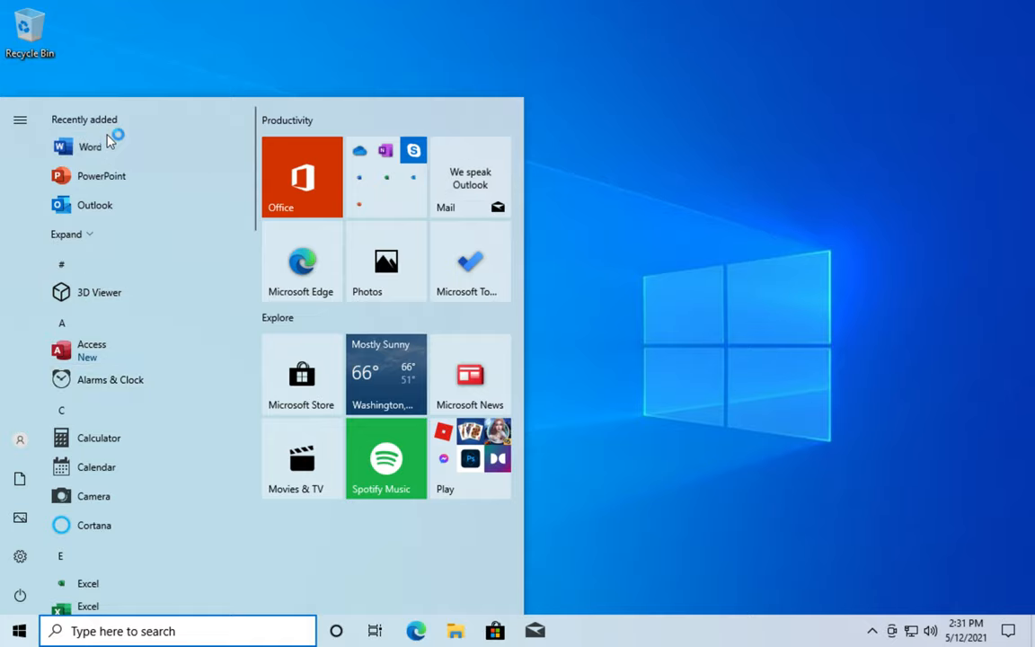
left_click(89, 148)
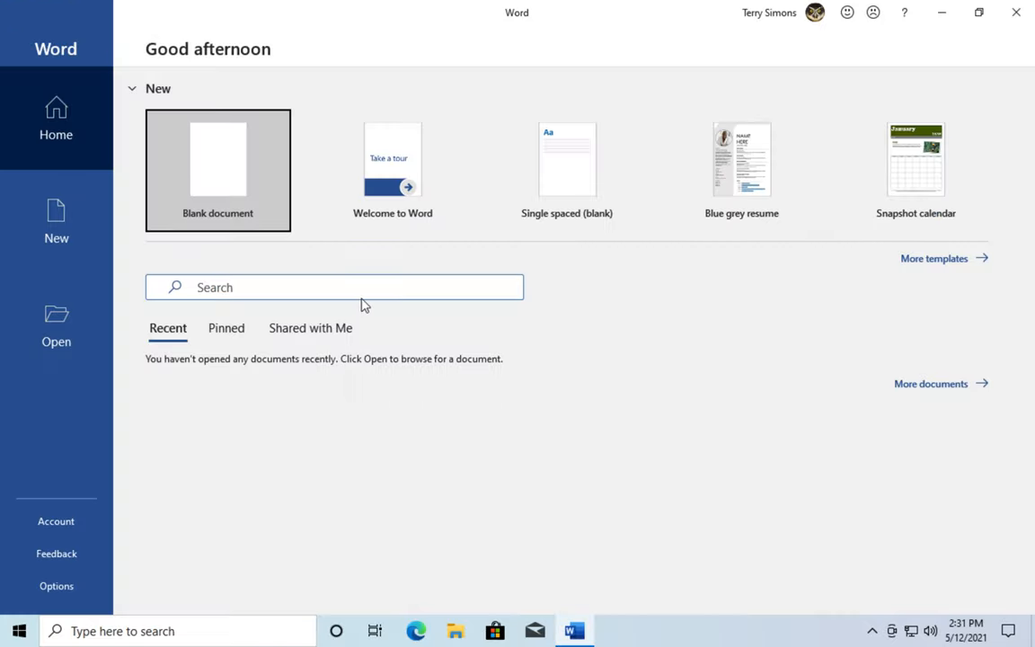
- Start a blank document and enter the accented vowels áéíóú with the International dead keys
left_click(218, 169)
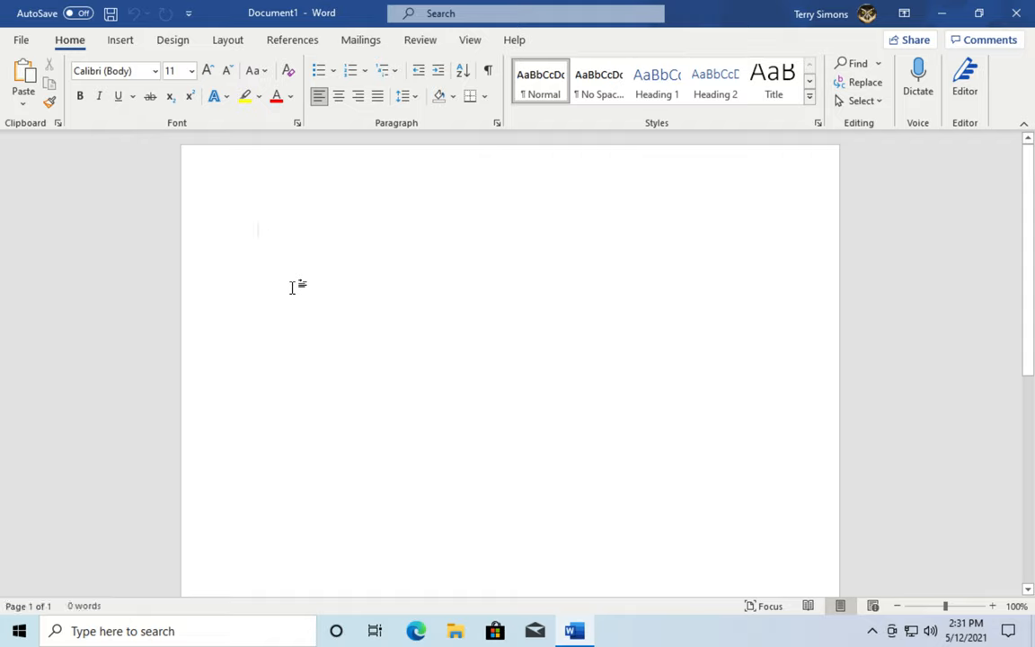
type("áé")
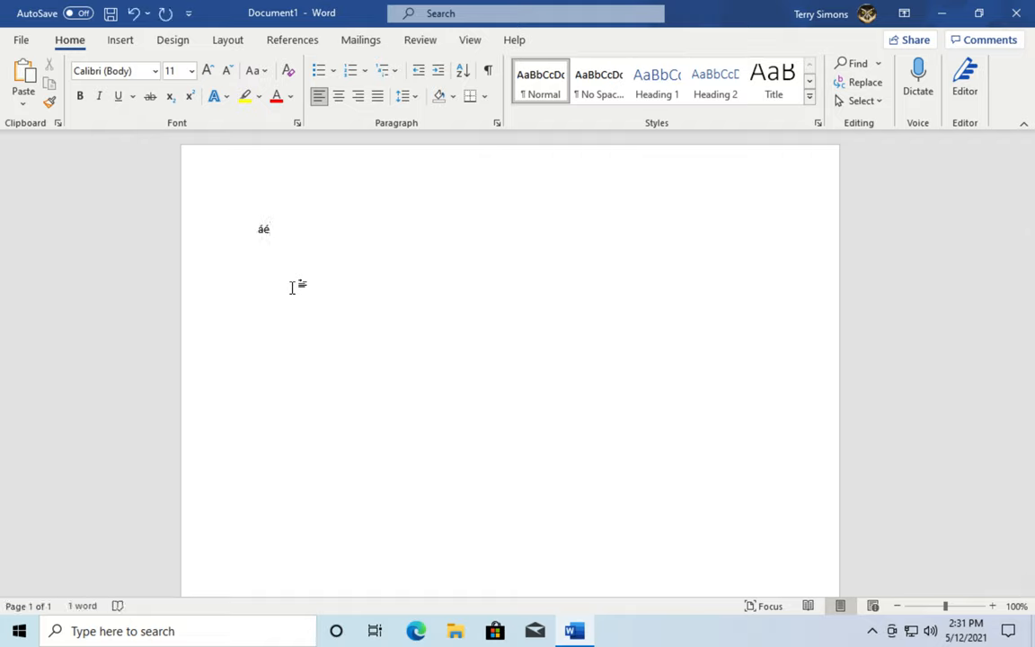
type("íóú")
left_click(546, 277)
type("T")
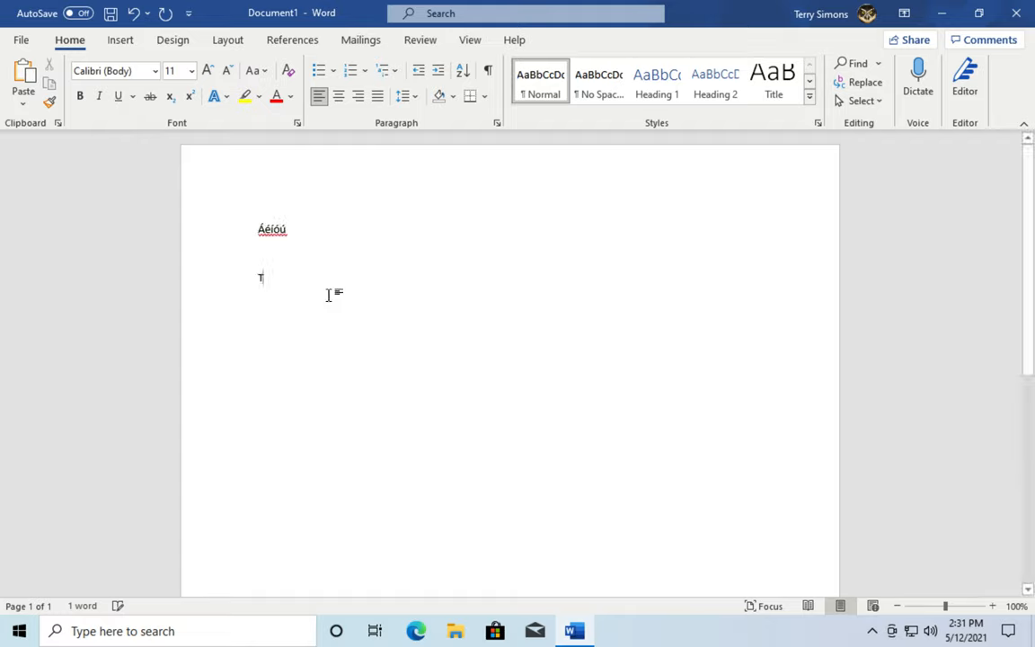
- Add the Irish sentence 'Tá mé go maith.' on a new line
type("á")
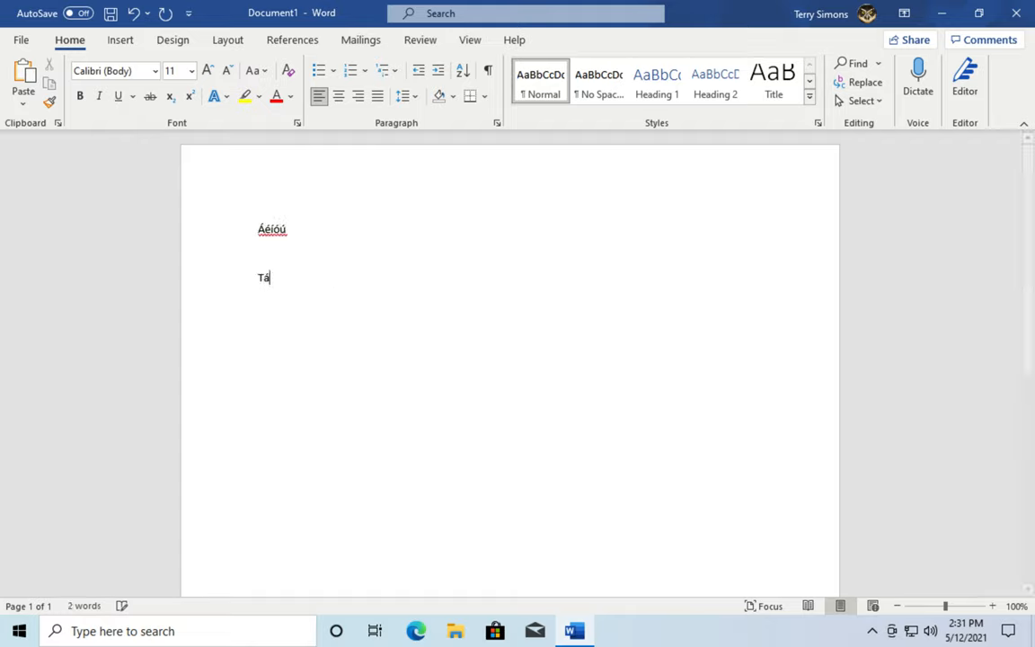
type("mé")
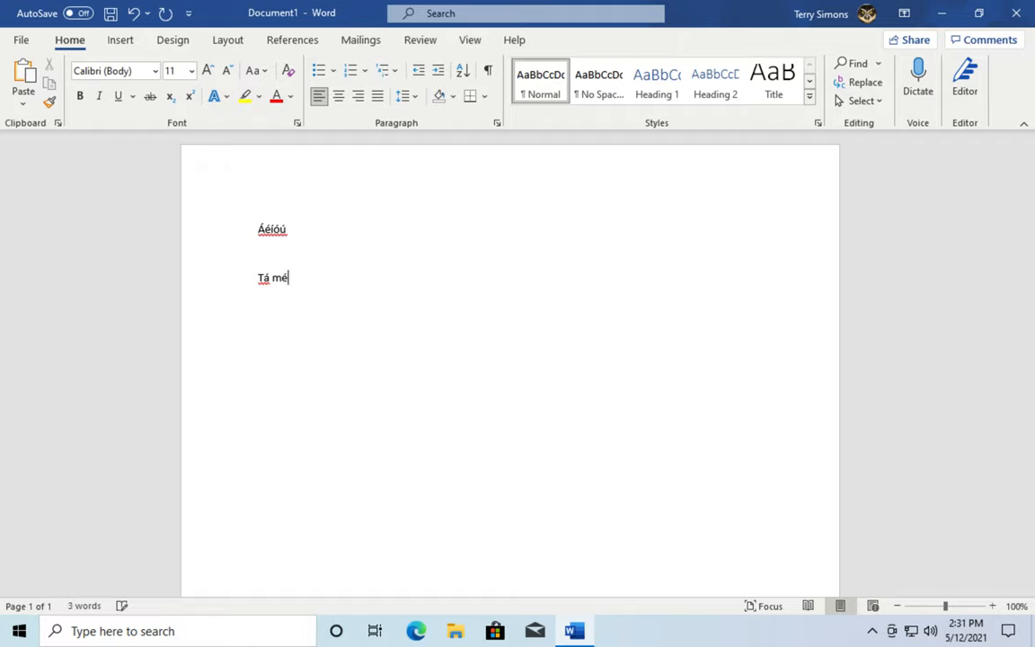
type("go maith.")
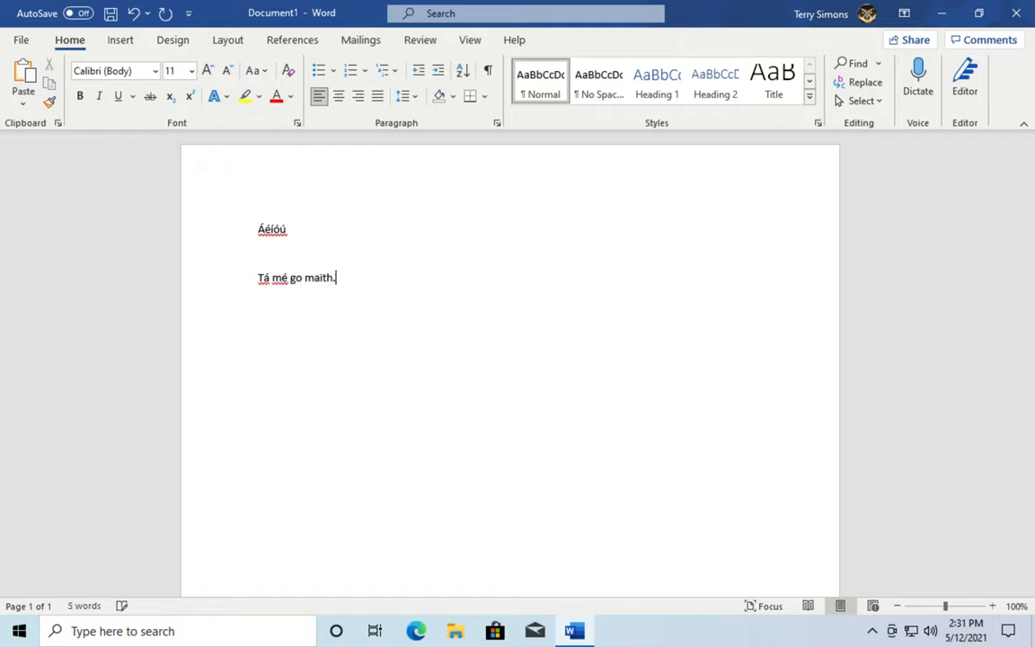
mouse_move(460, 313)
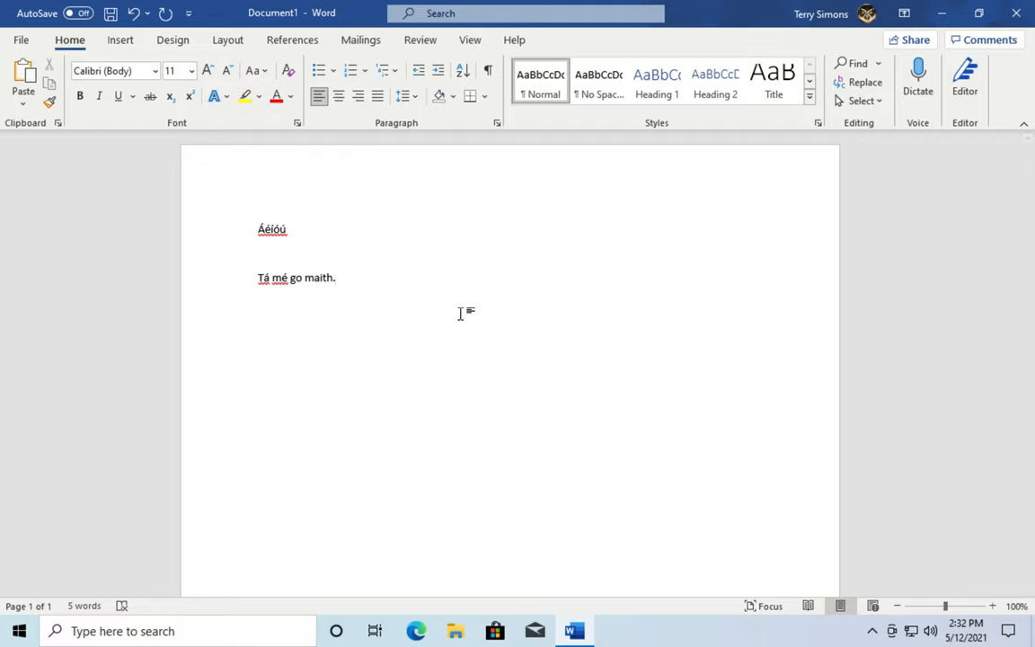
left_click(338, 277)
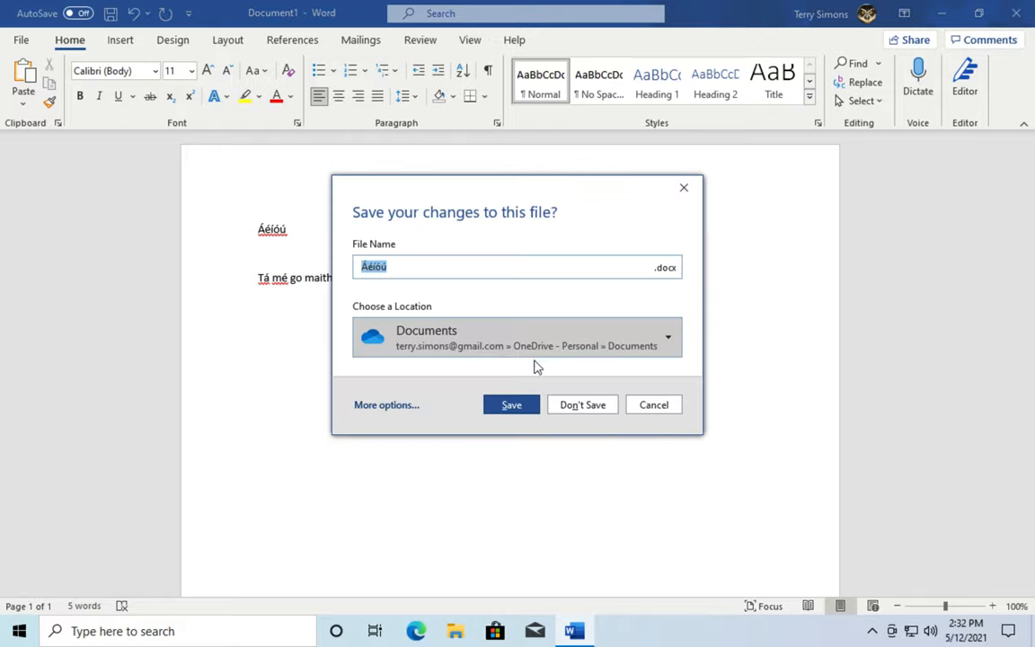
- Close Word without saving, returning to the empty desktop
left_click(582, 404)
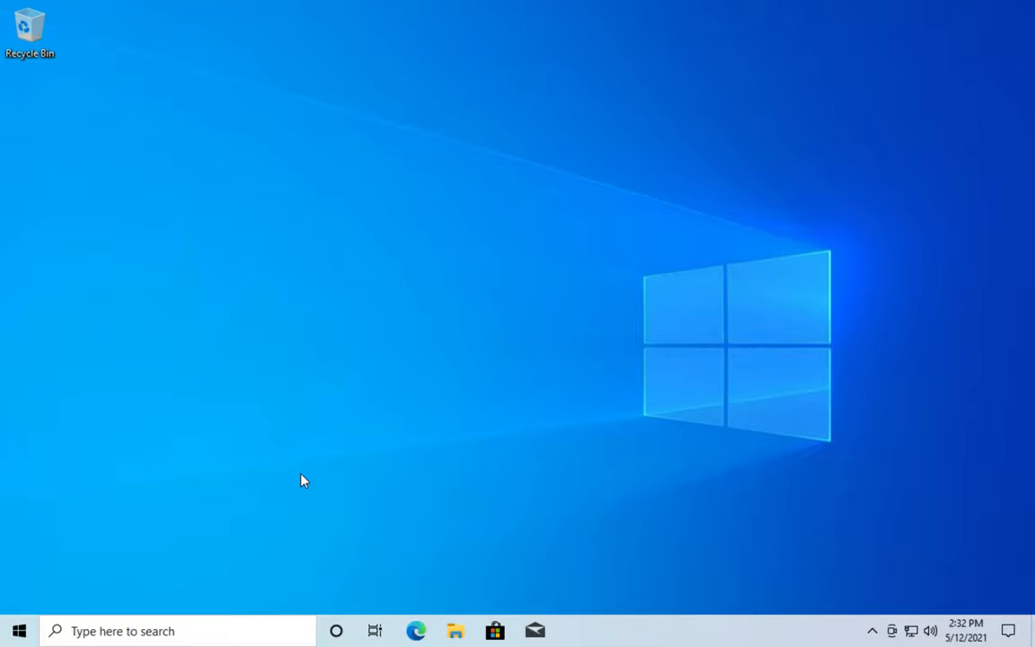
- Search for 'Language settings' and open the matching Settings page
left_click(176, 629)
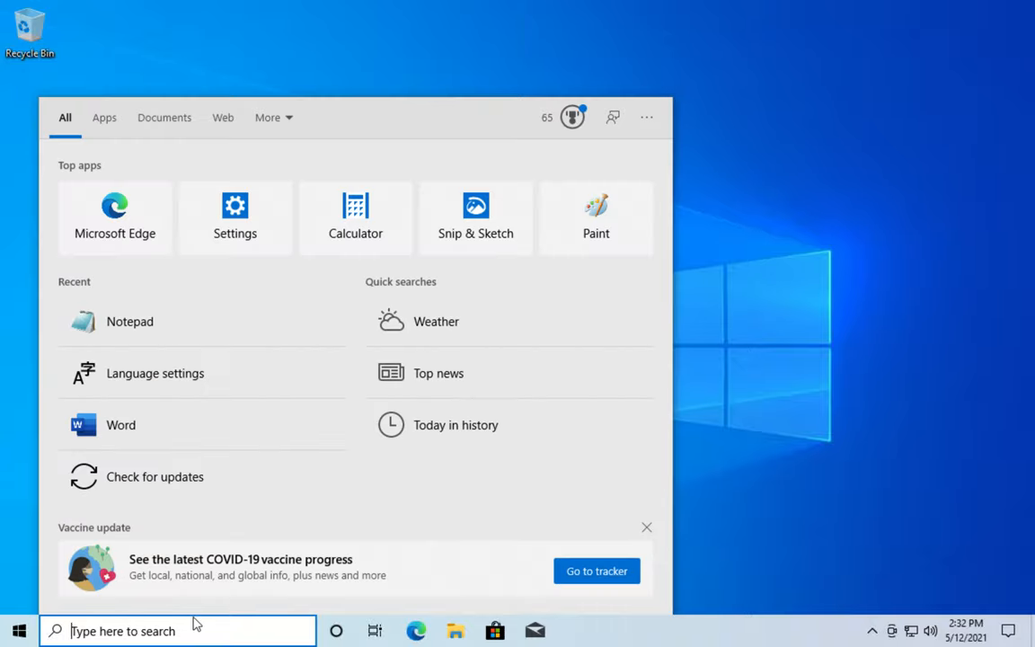
type("Language settings")
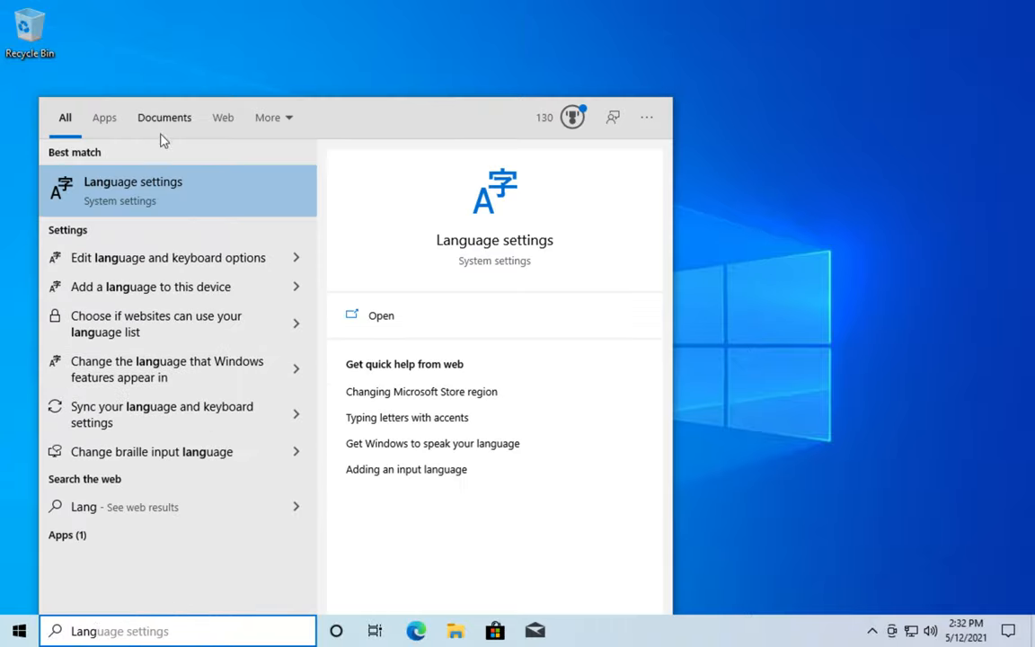
left_click(381, 315)
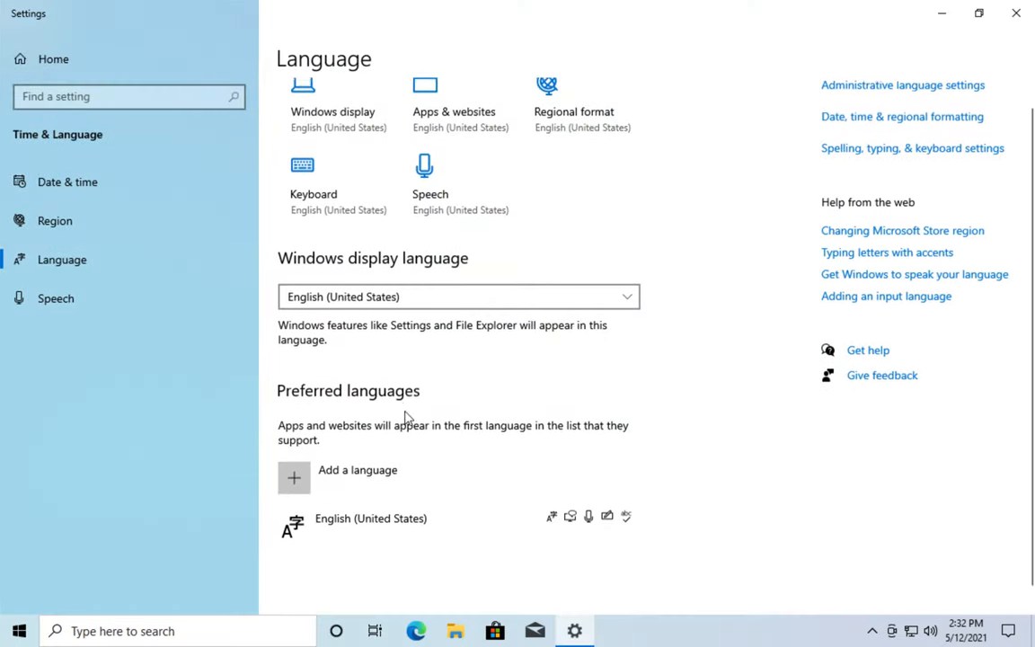
- Open the Options page for English (United States) under Preferred languages
scroll("down", 3)
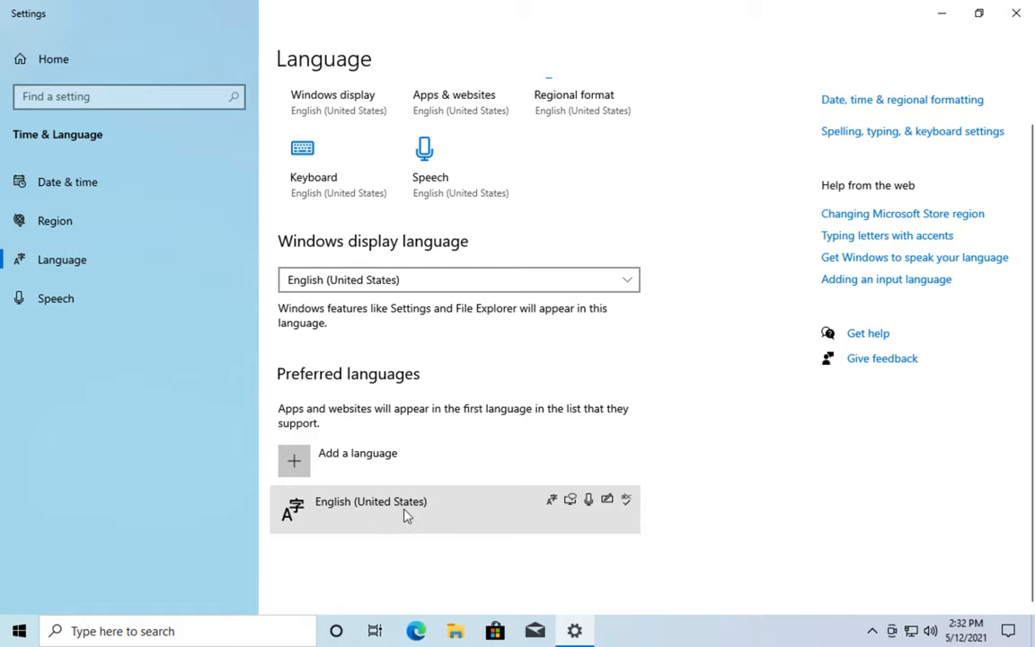
left_click(404, 507)
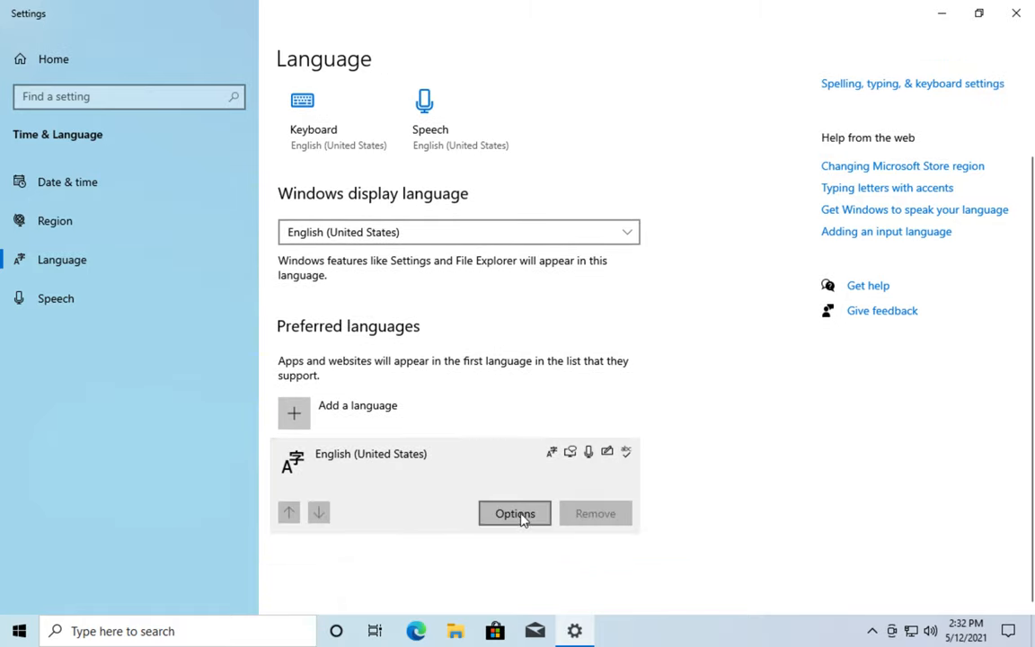
left_click(514, 514)
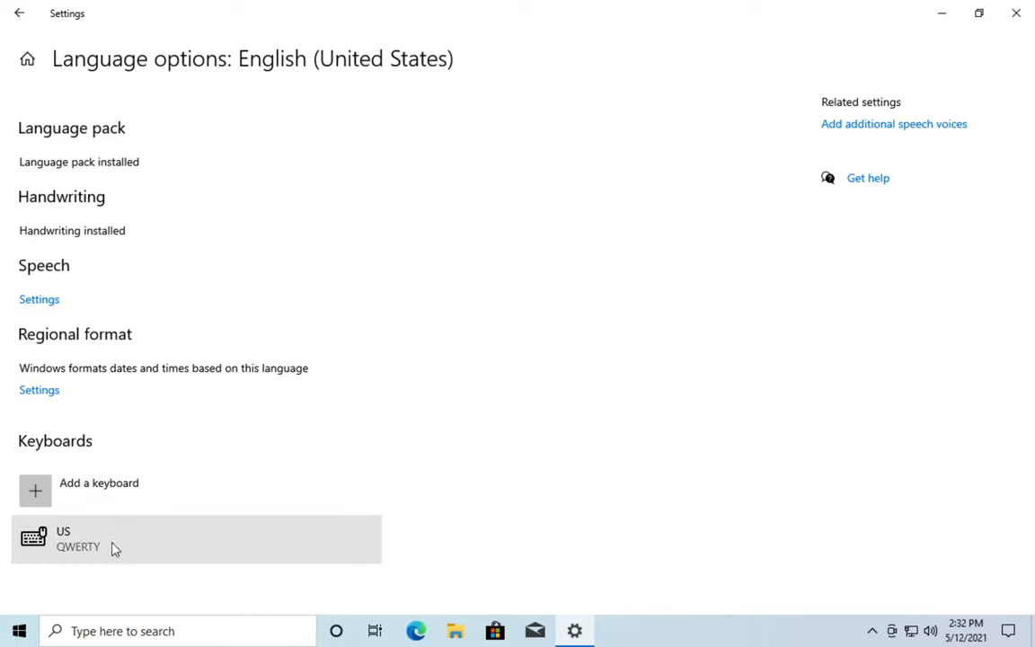
mouse_move(99, 493)
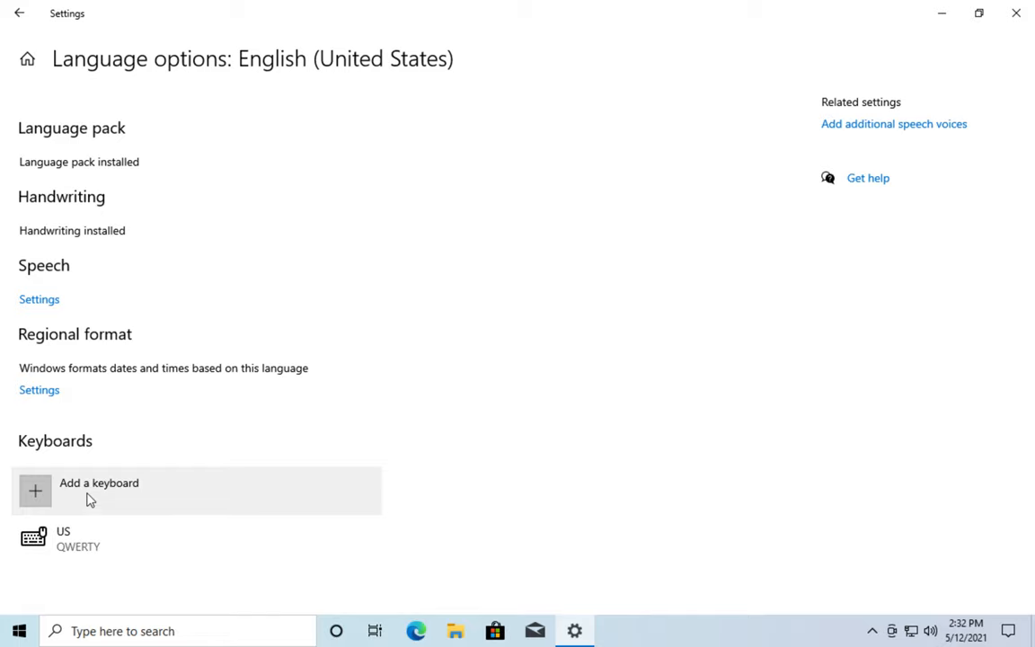
- Add the United States-International keyboard layout and check the taskbar language indicator
left_click(99, 489)
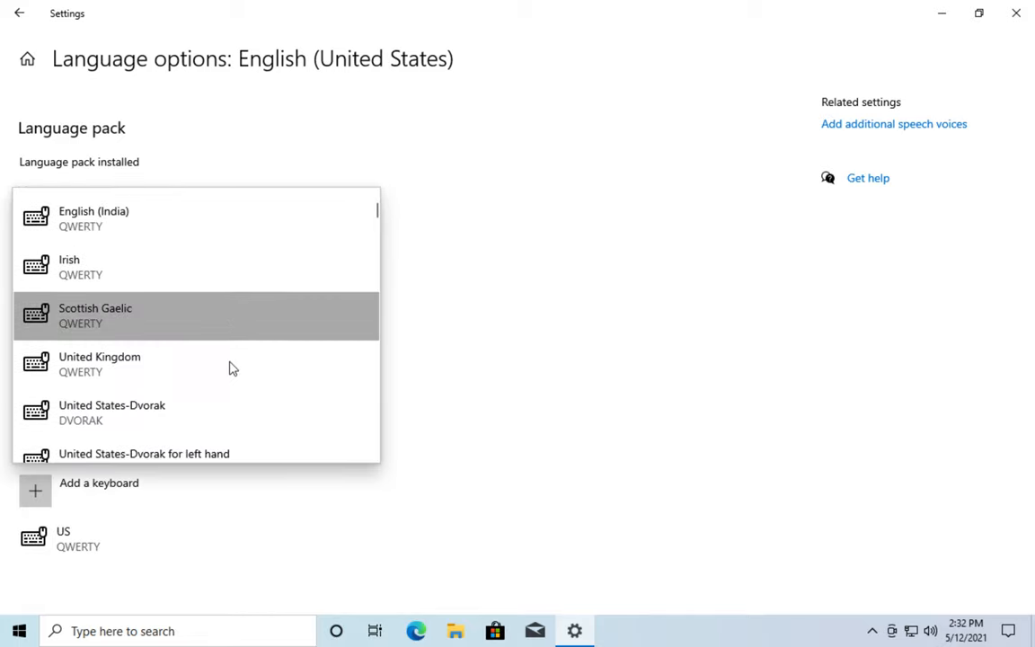
scroll("down", 3)
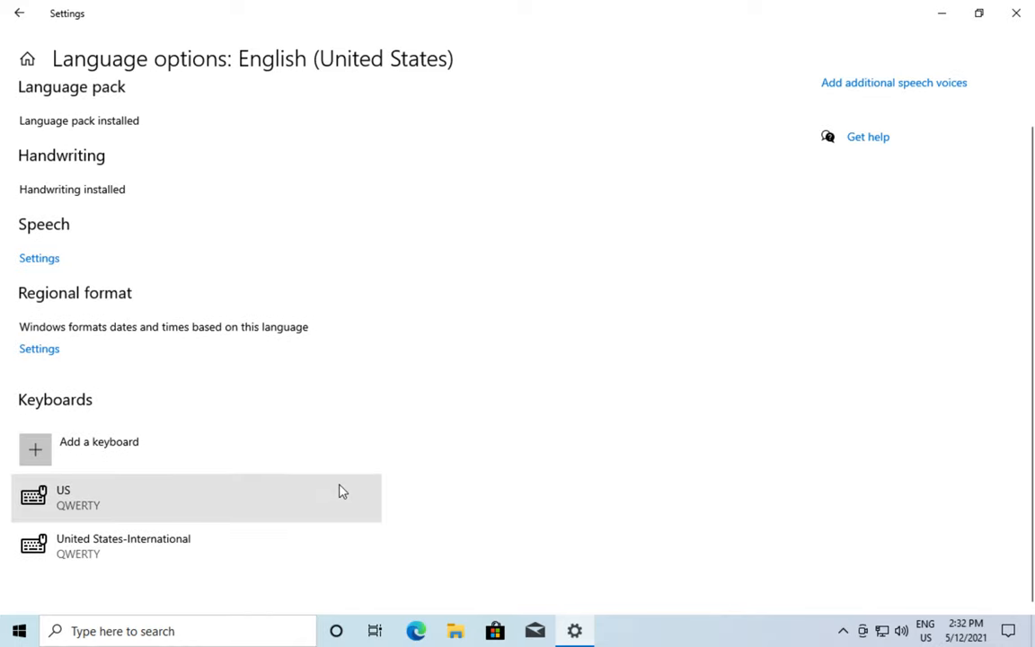
mouse_move(820, 543)
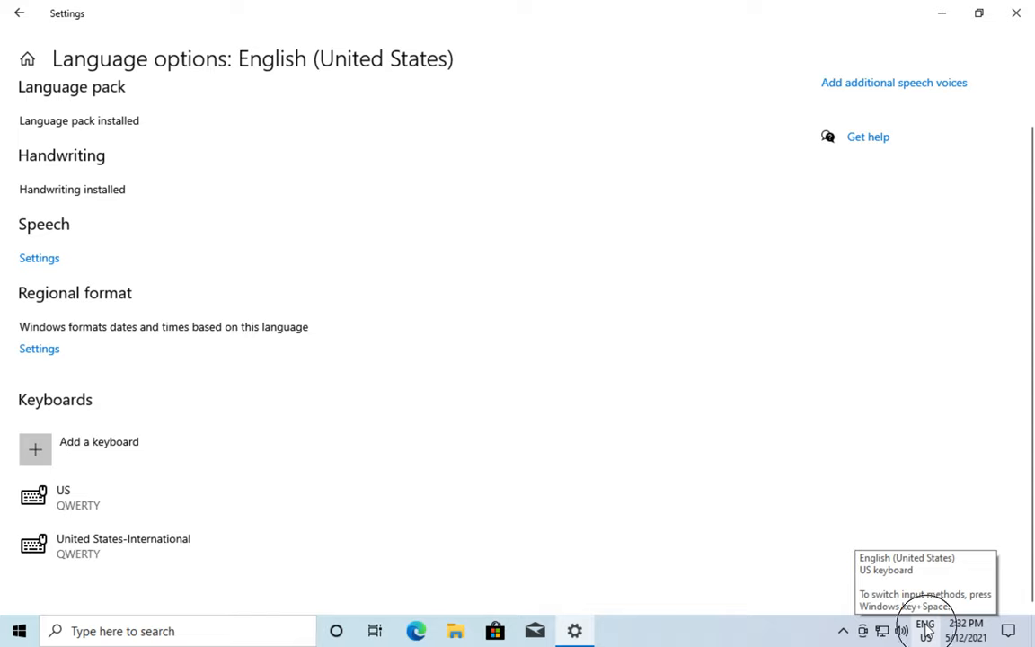
left_click(924, 629)
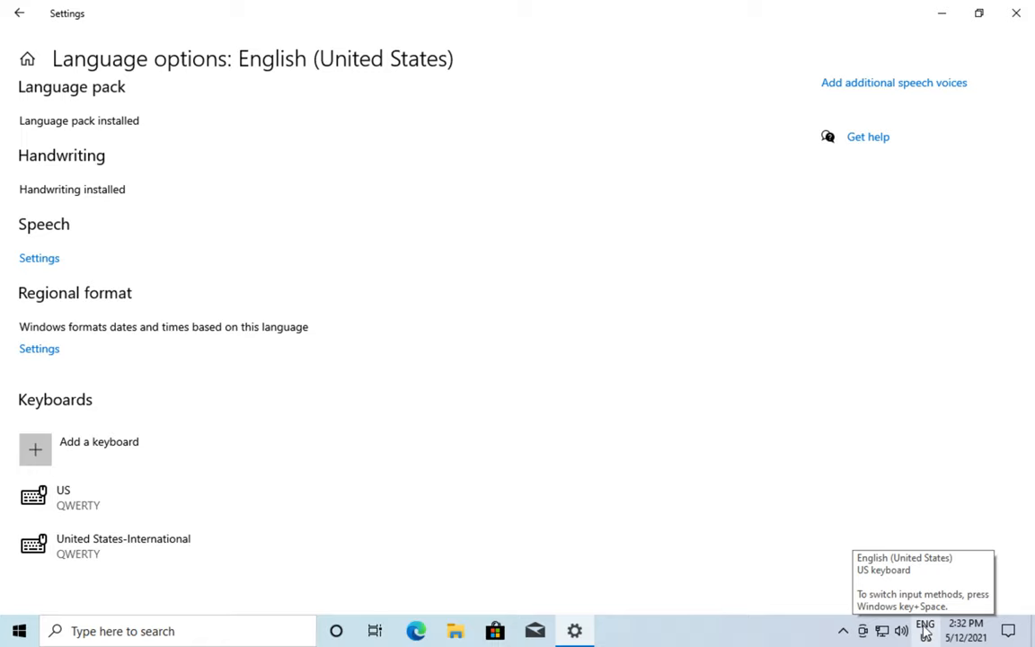
mouse_move(906, 604)
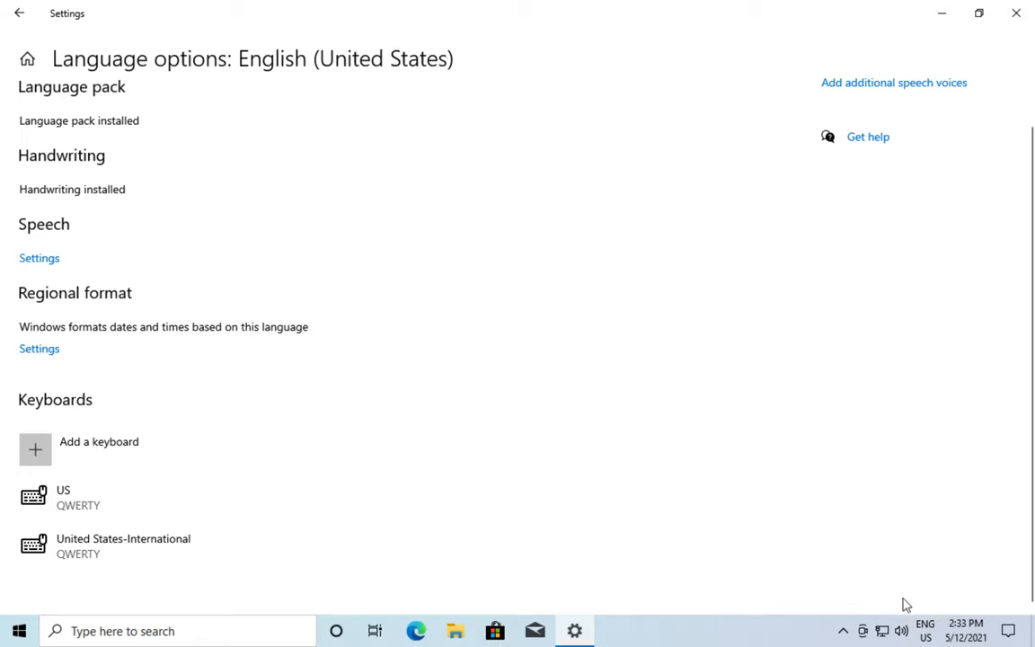
- Switch the active keyboard to United States-International from the taskbar ENG indicator and minimise Settings
left_click(924, 629)
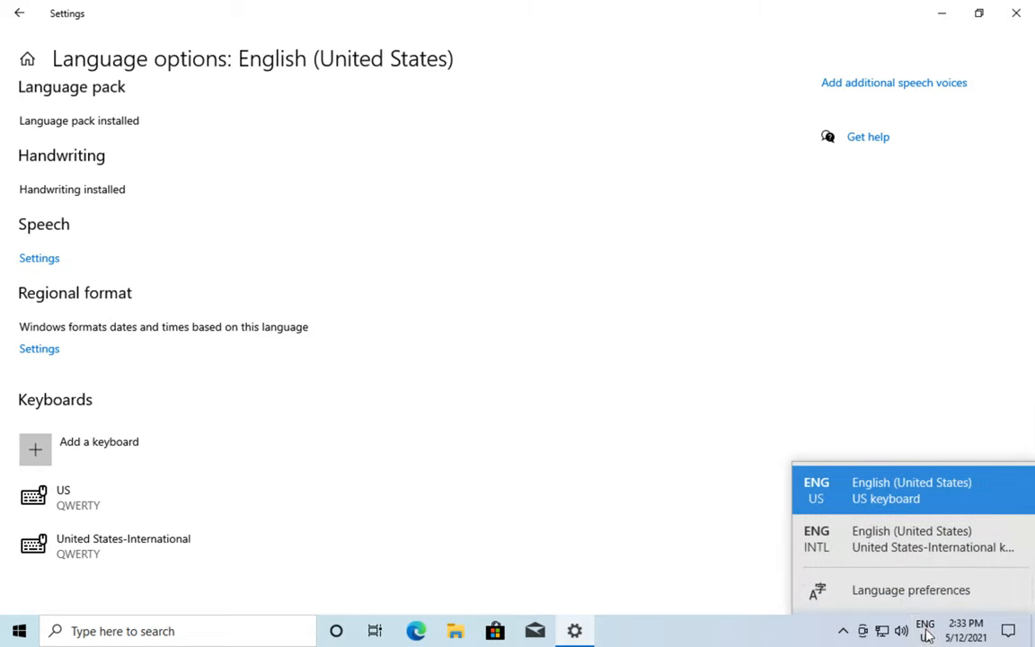
mouse_move(908, 547)
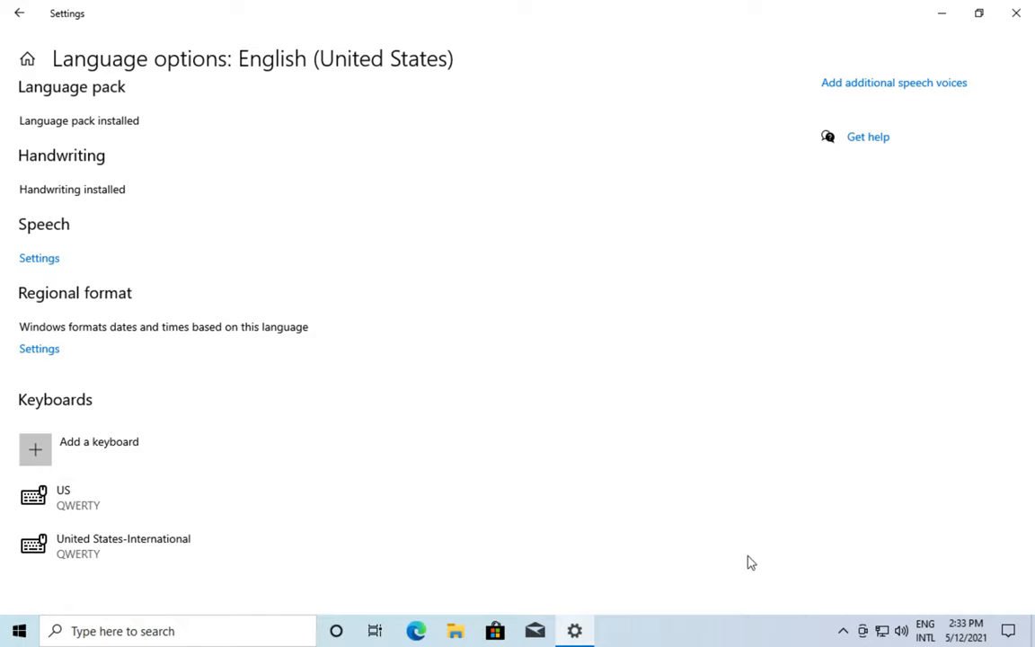
left_click(1018, 13)
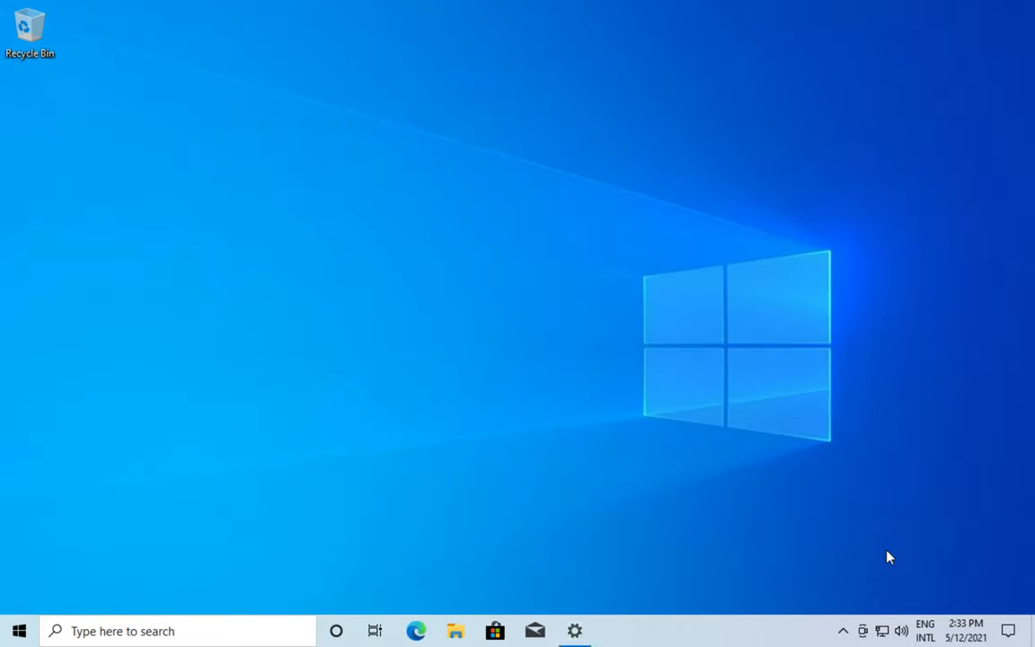
- Confirm the ENG INTL indicator and type an accented é into the taskbar search box
left_click(924, 629)
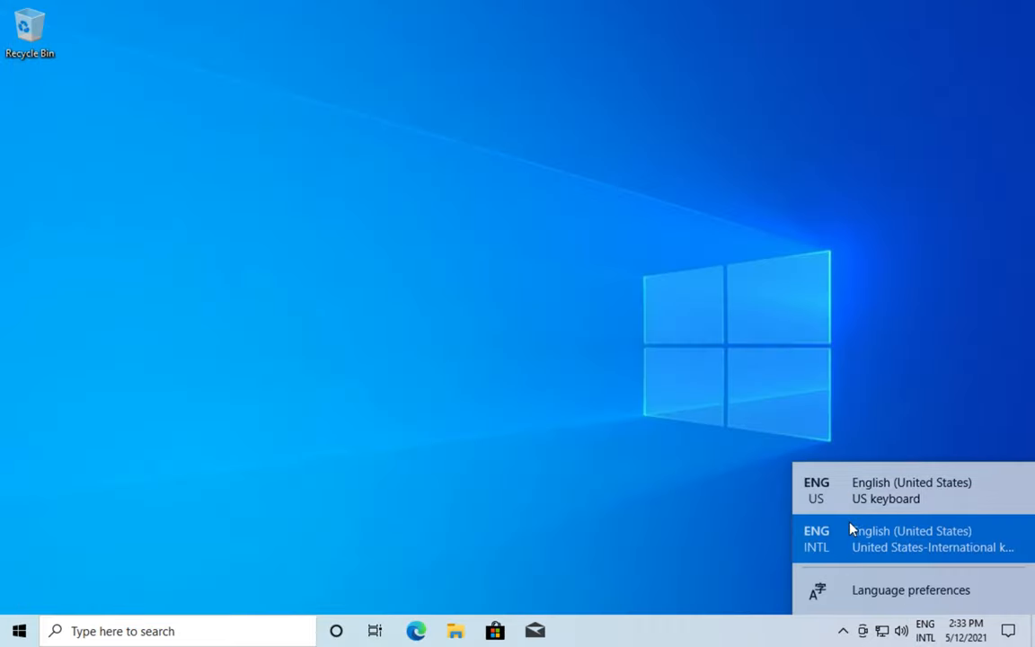
mouse_move(692, 525)
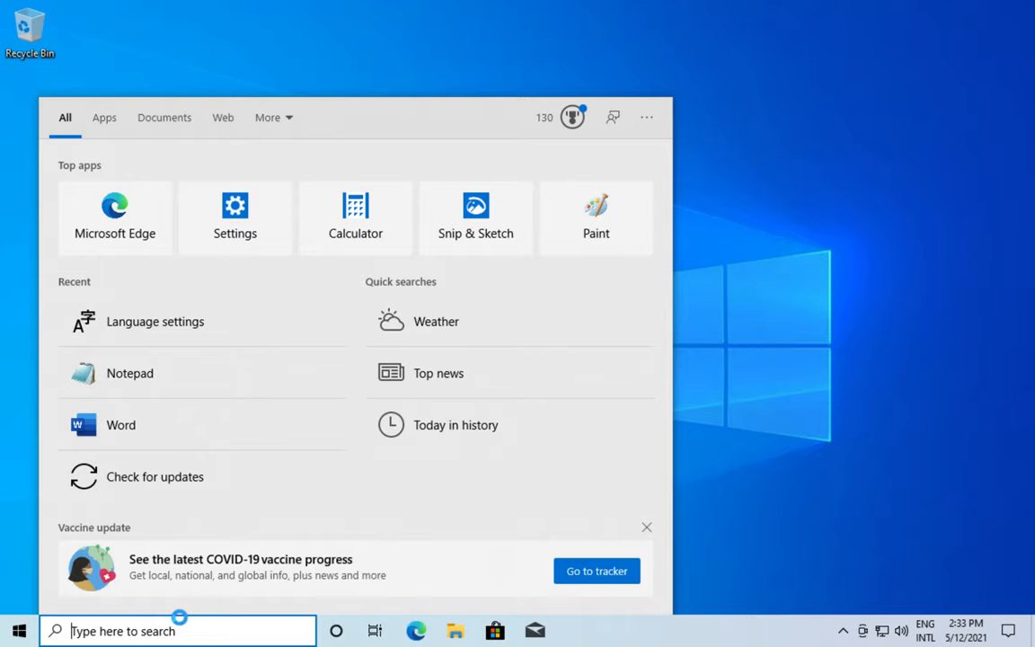
type("e")
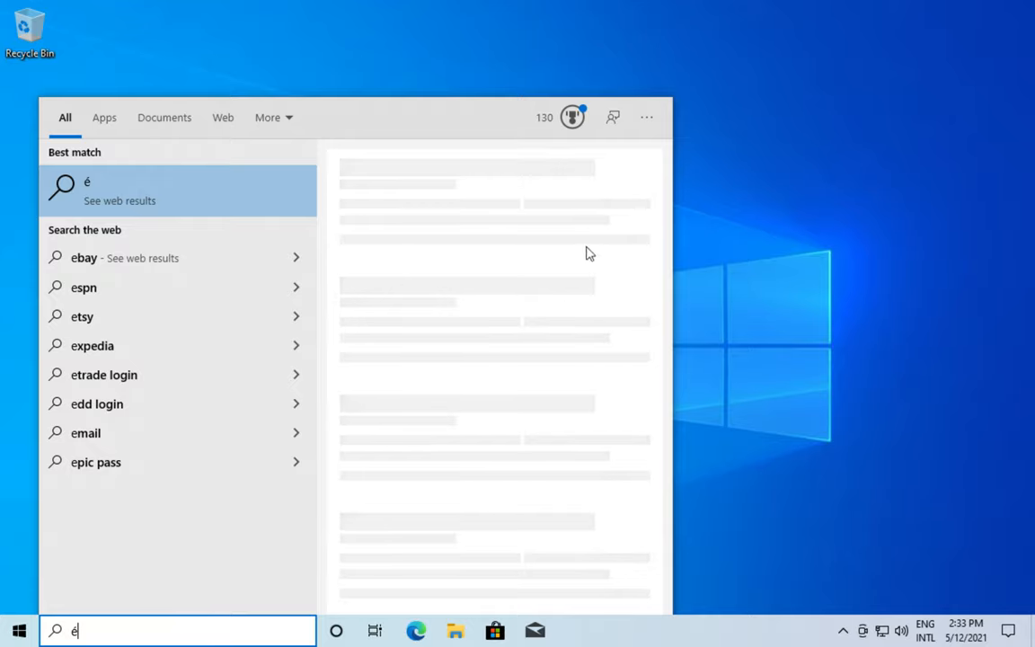